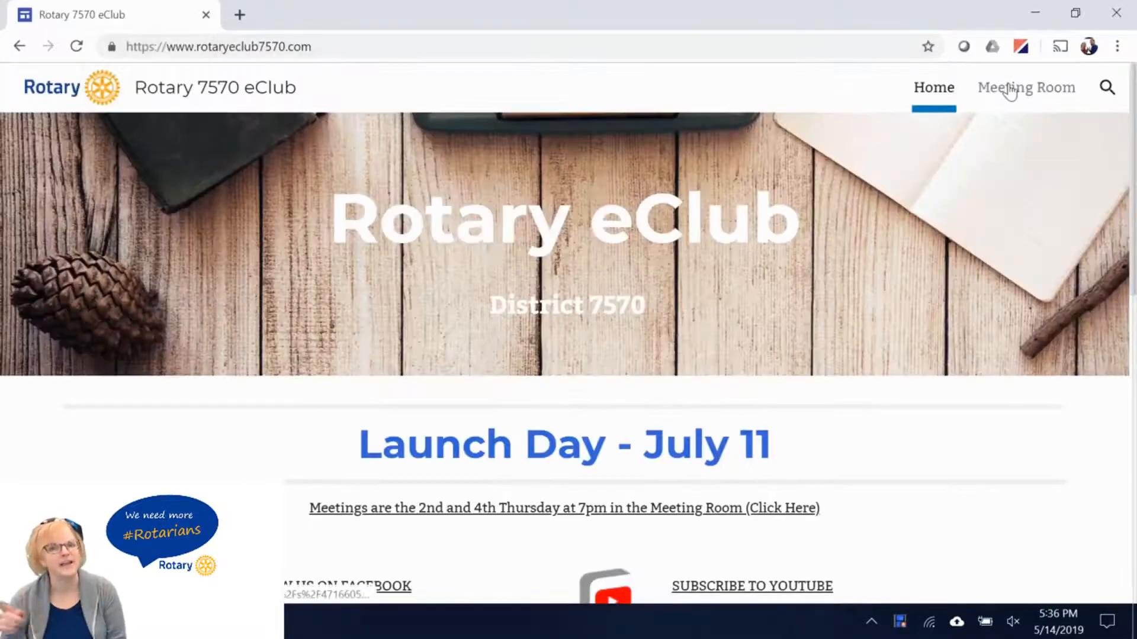
pyautogui.moveTo(1061, 100)
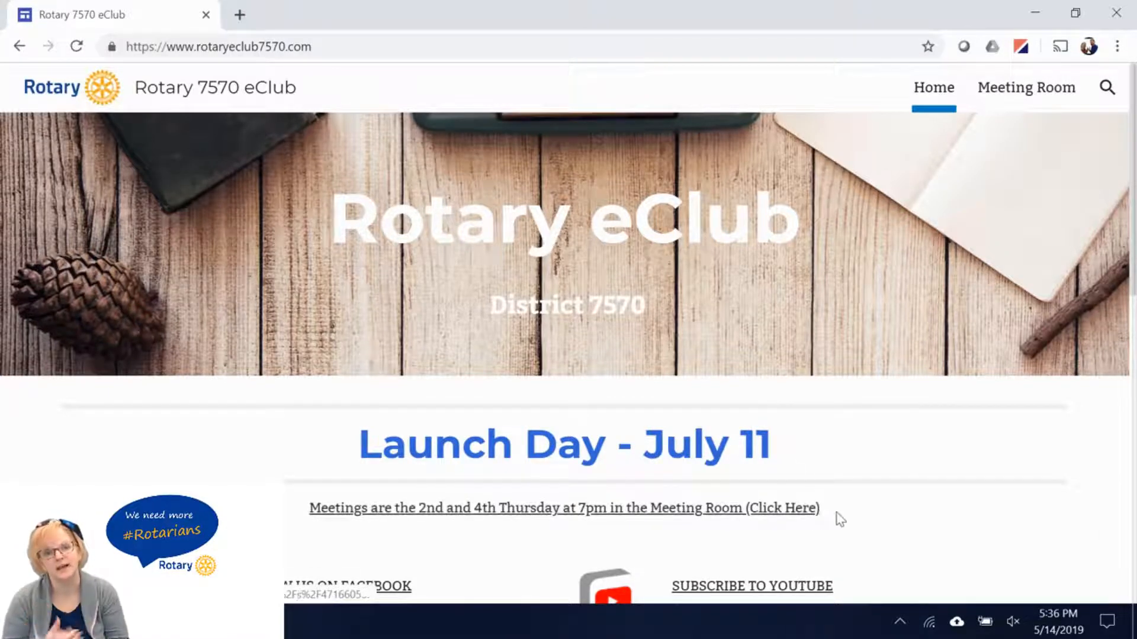
# Step: Highlight the 'Meetings are the 2nd and 4th Thursday' announcement line on the home page
pyautogui.moveTo(410, 508); pyautogui.dragTo(820, 508)
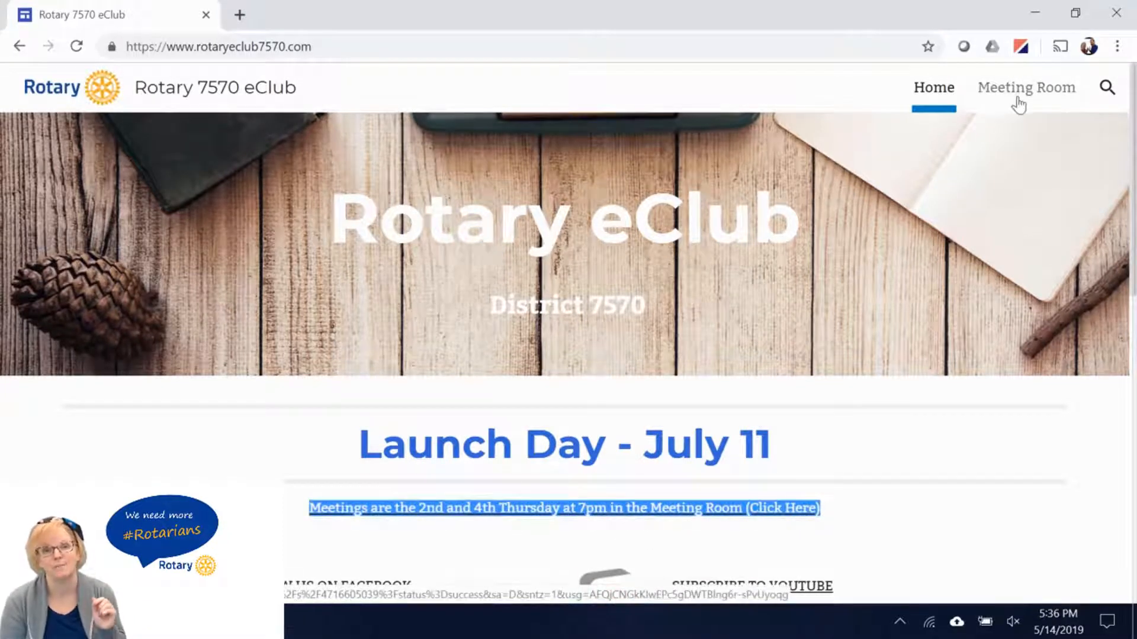
# Step: Open the club's Meeting Room and launch the Zoom meeting from the browser page
pyautogui.click(563, 508)
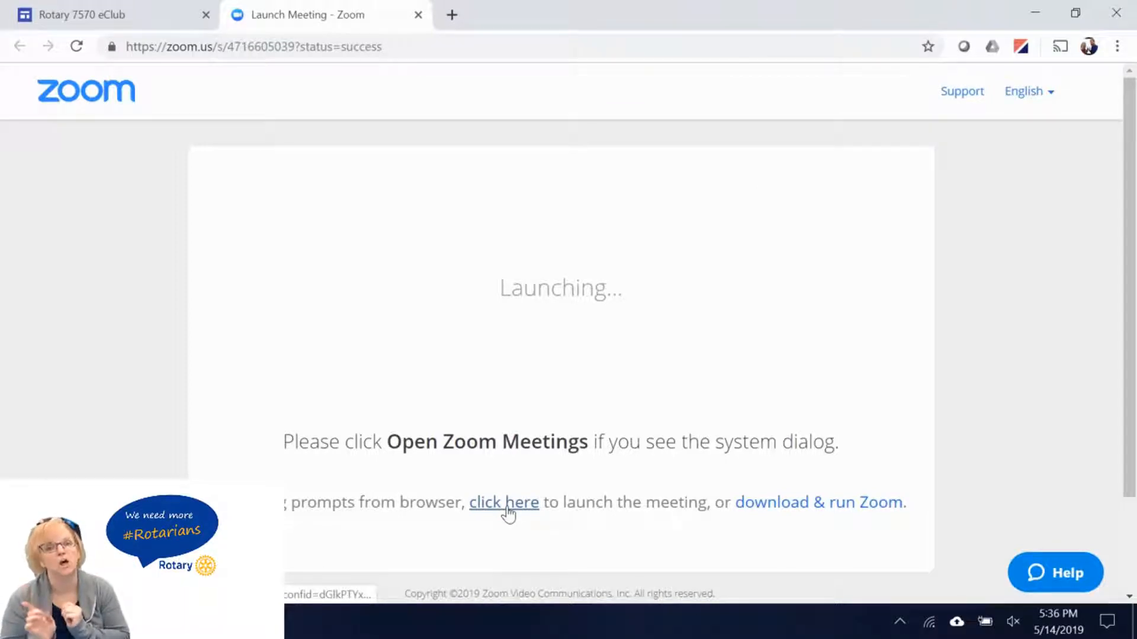
pyautogui.click(503, 502)
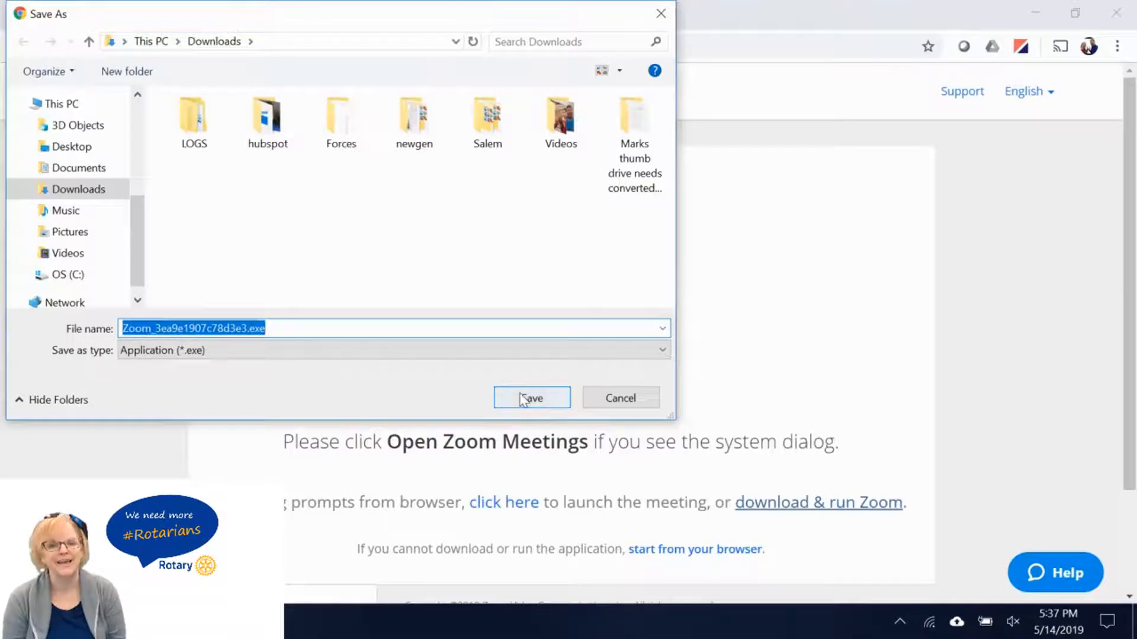
# Step: Save the Zoom installer file into the Downloads folder
pyautogui.click(531, 398)
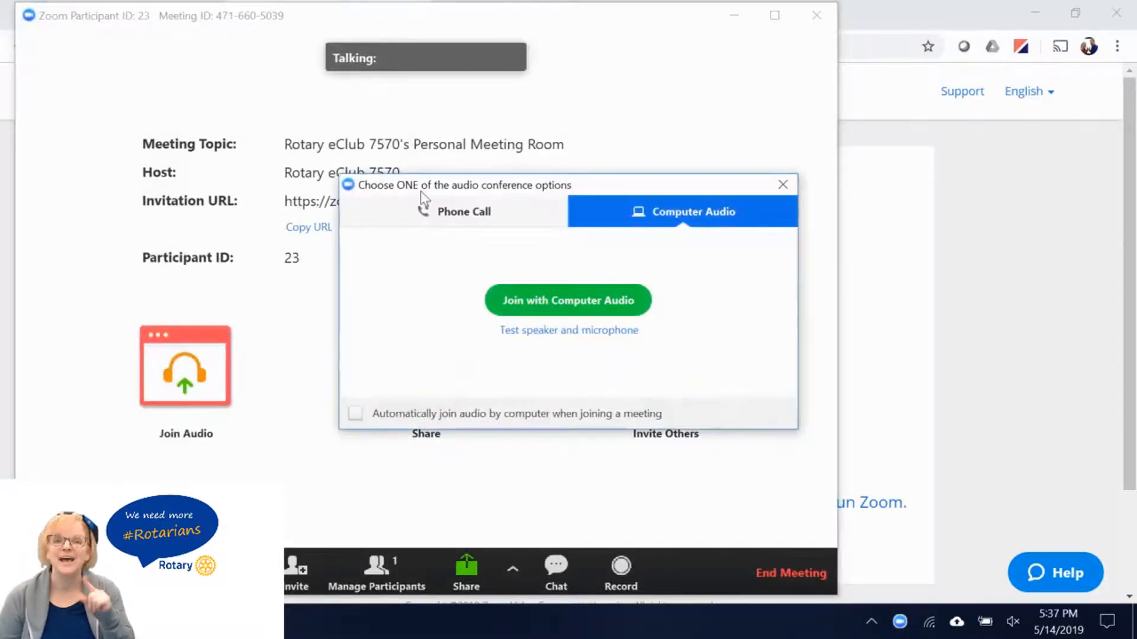
pyautogui.moveTo(569, 331)
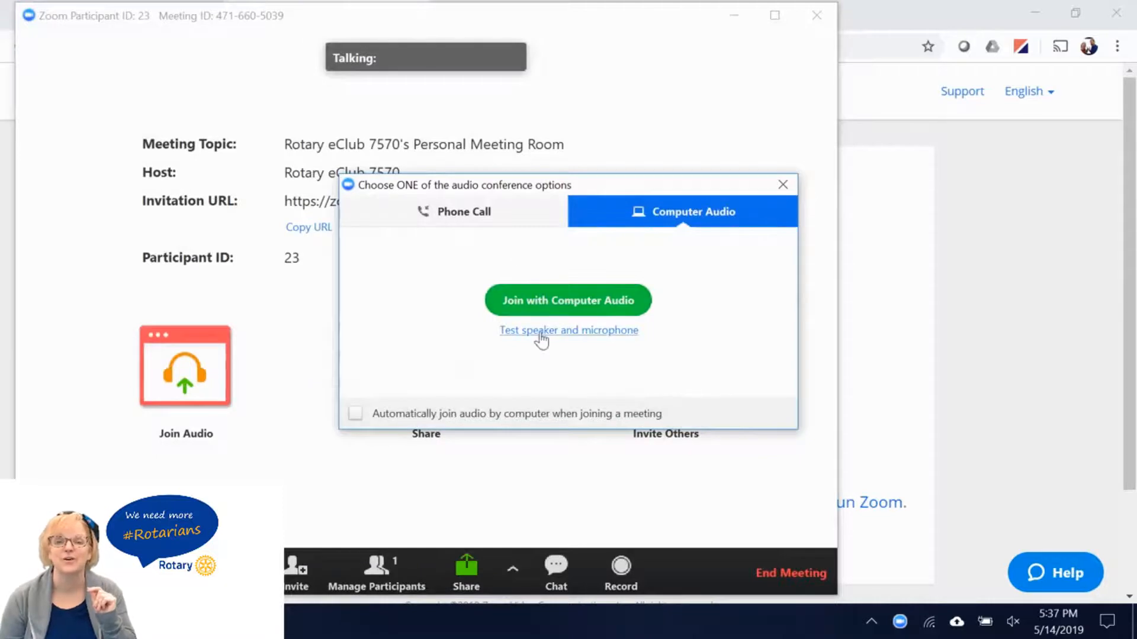
# Step: Join Rotary eClub 7570's Personal Meeting Room with computer audio
pyautogui.click(568, 300)
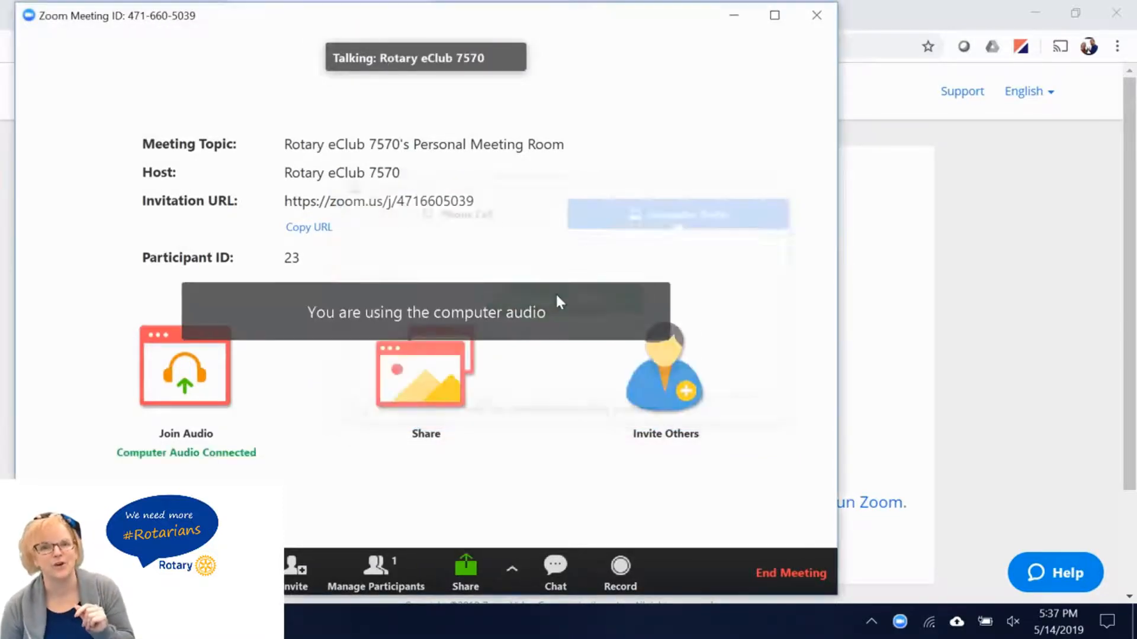